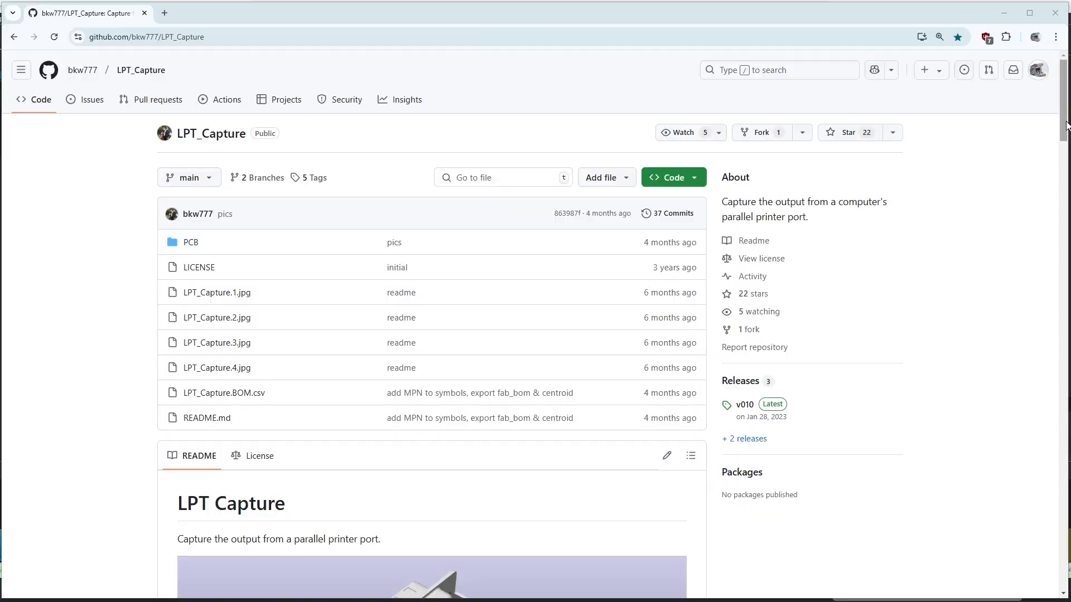
- Read the LPT_Capture README down to Credits and open the original LptCap project page
scroll("down", 3)
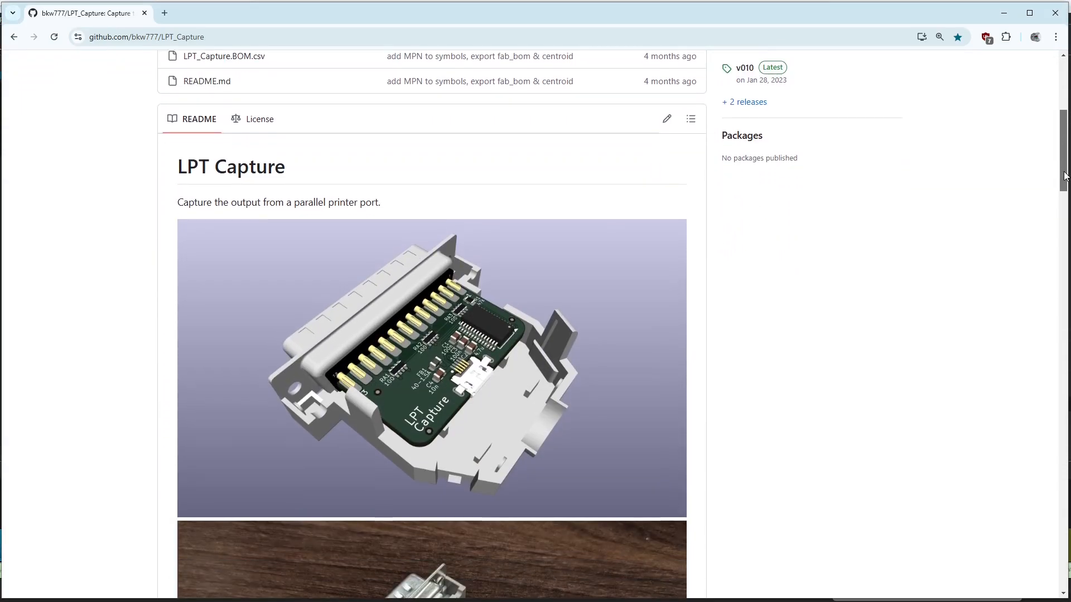
scroll("down", 3)
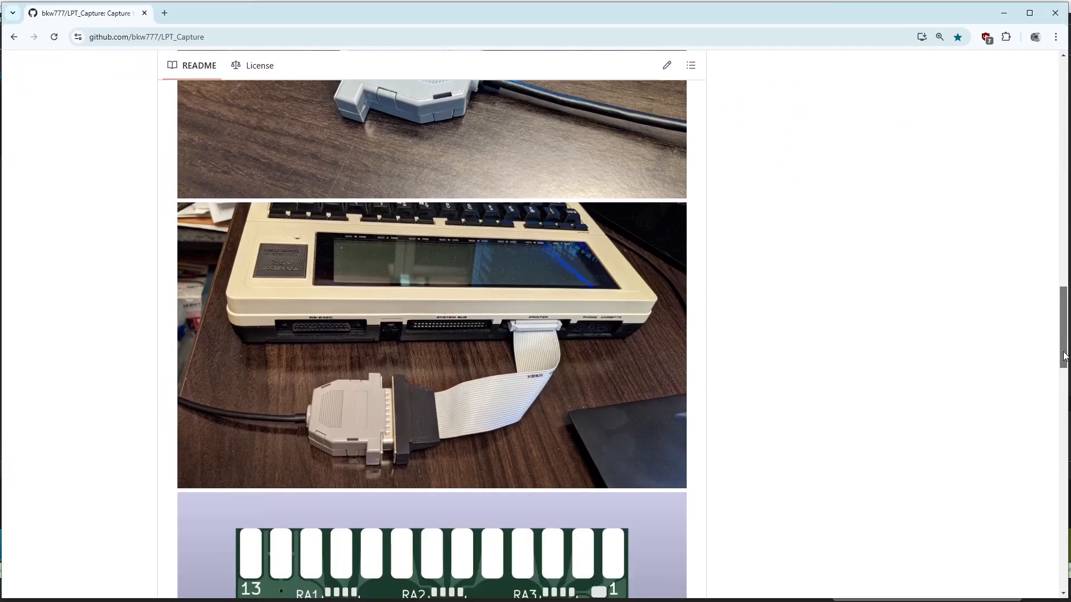
scroll("down", 3)
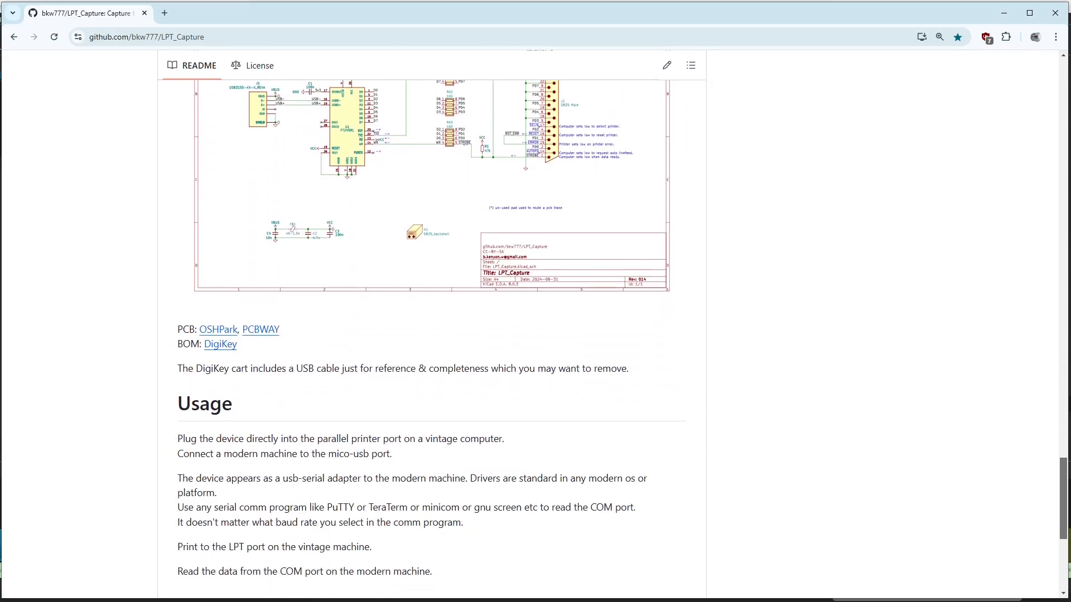
scroll("down", 3)
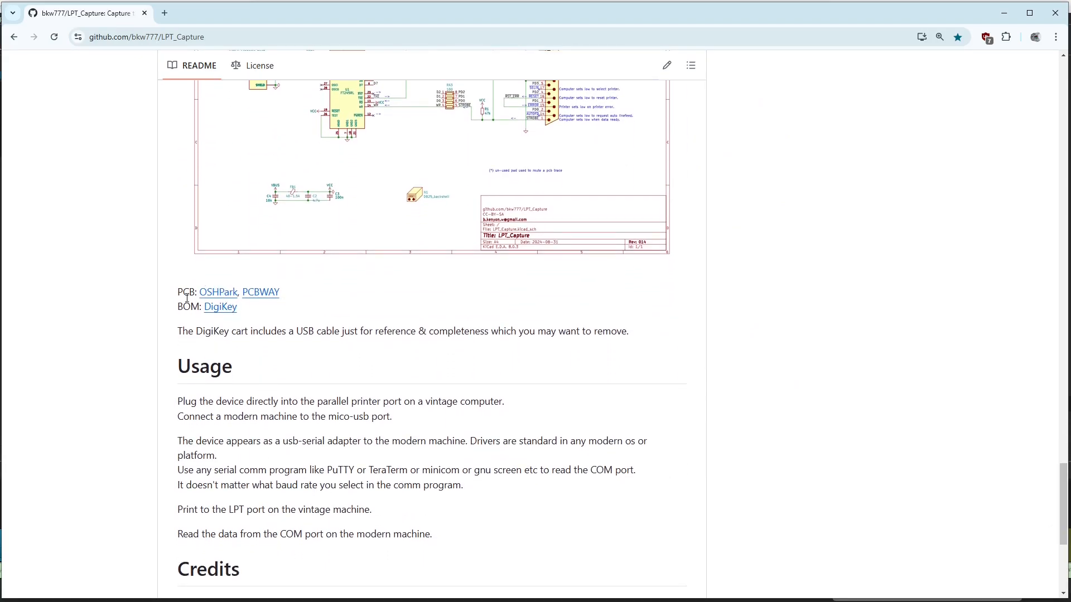
scroll("down", 3)
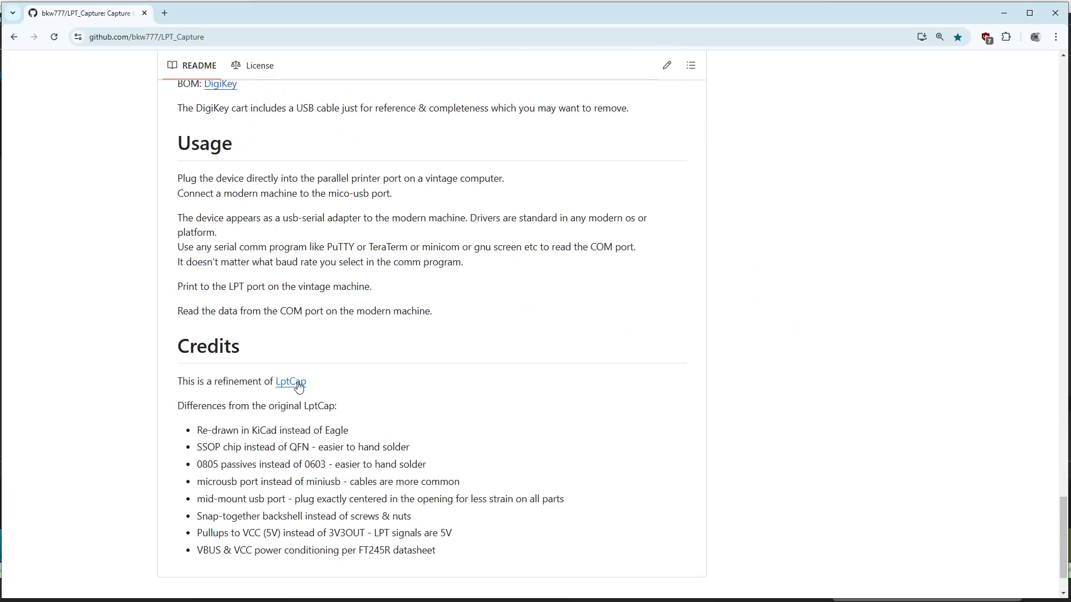
left_click(290, 382)
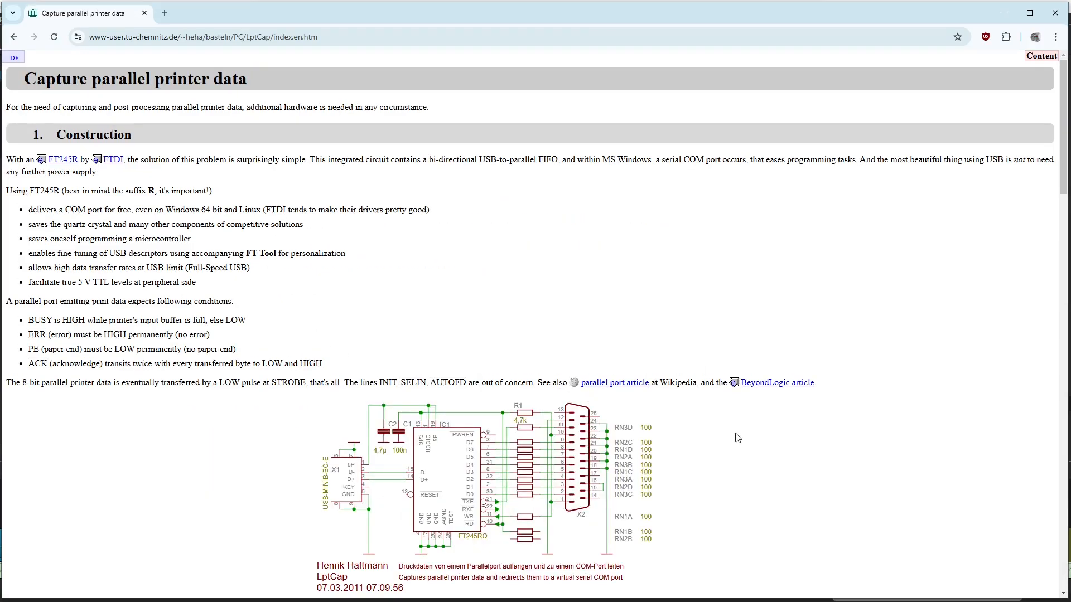
scroll("down", 3)
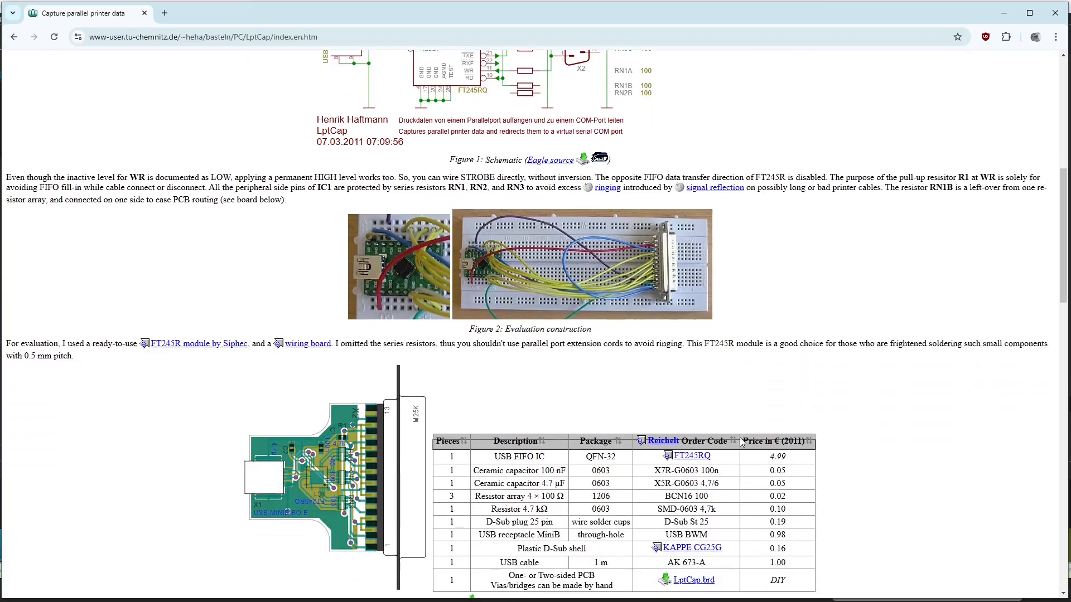
left_click(691, 455)
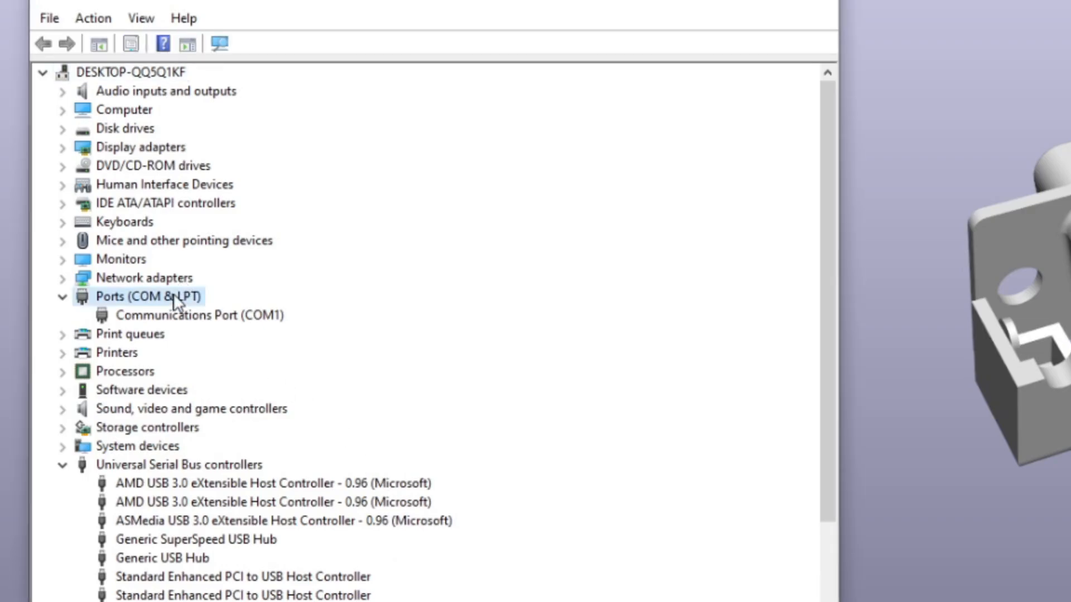
mouse_move(393, 293)
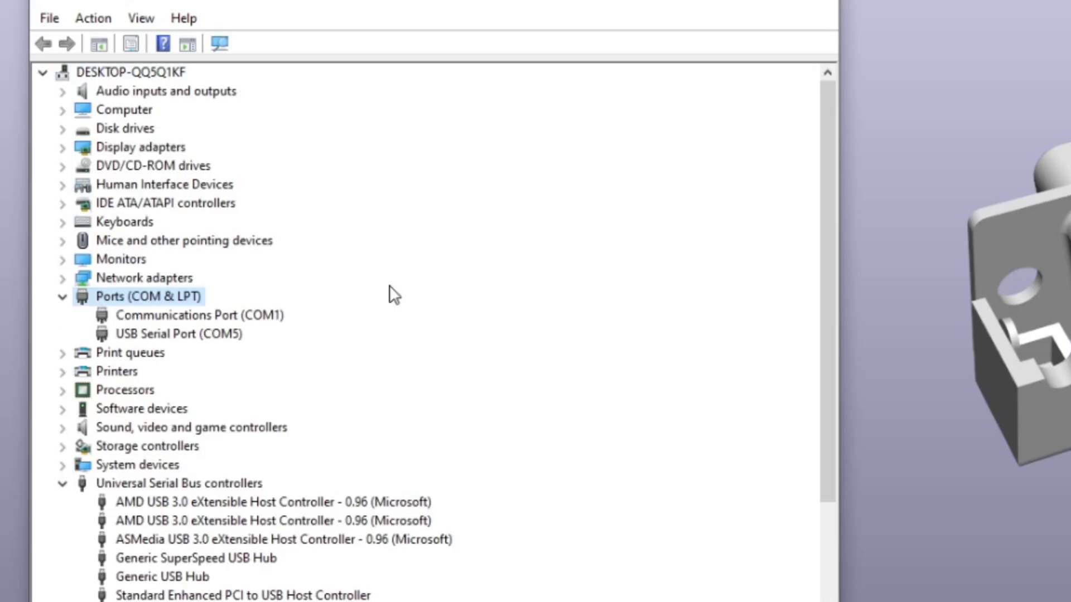
- Expand Ports (COM & LPT) to find USB Serial Port (COM5)
left_click(167, 335)
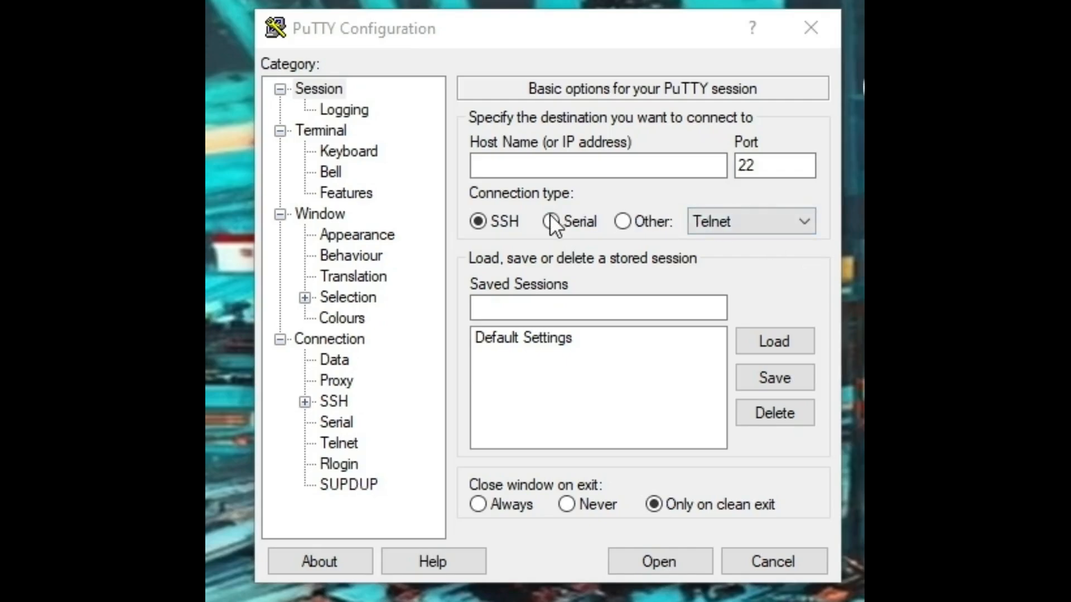
- Select the Serial connection type in PuTTY Configuration
left_click(551, 221)
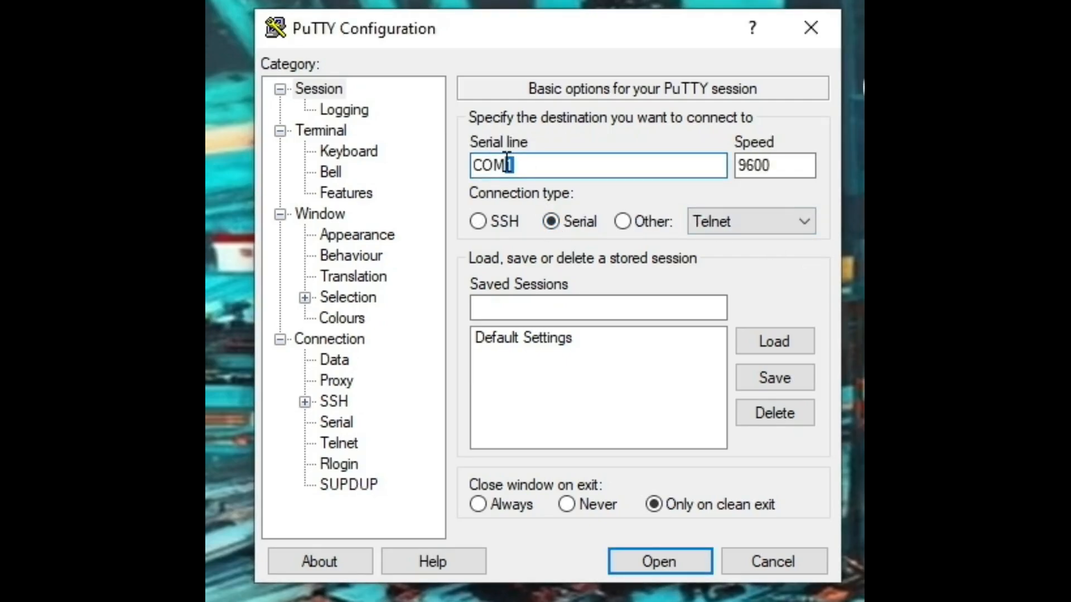